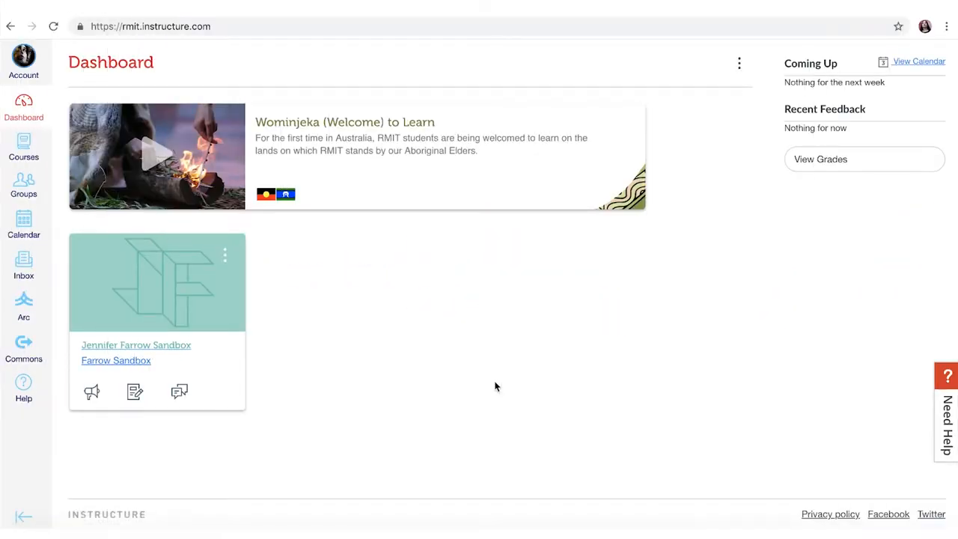
pyautogui.moveTo(479, 389)
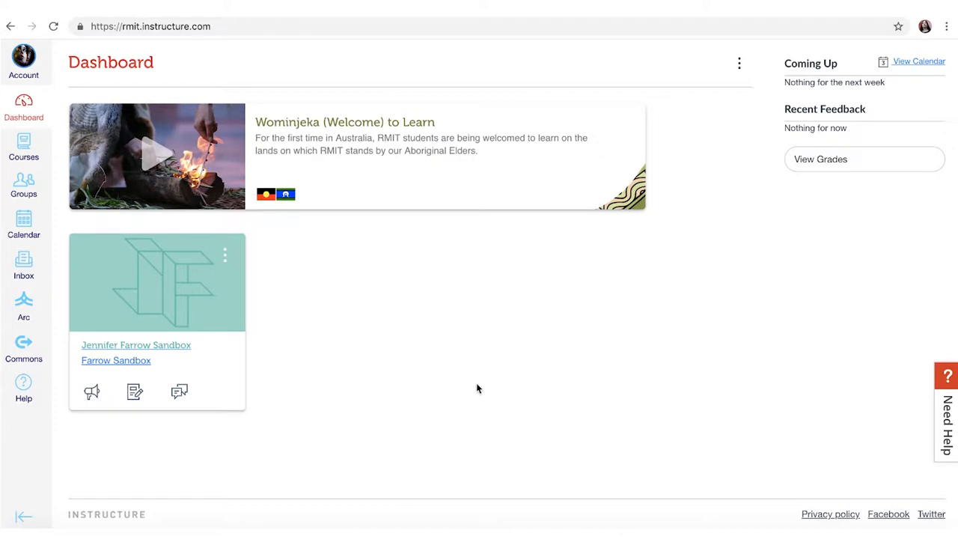
pyautogui.moveTo(459, 390)
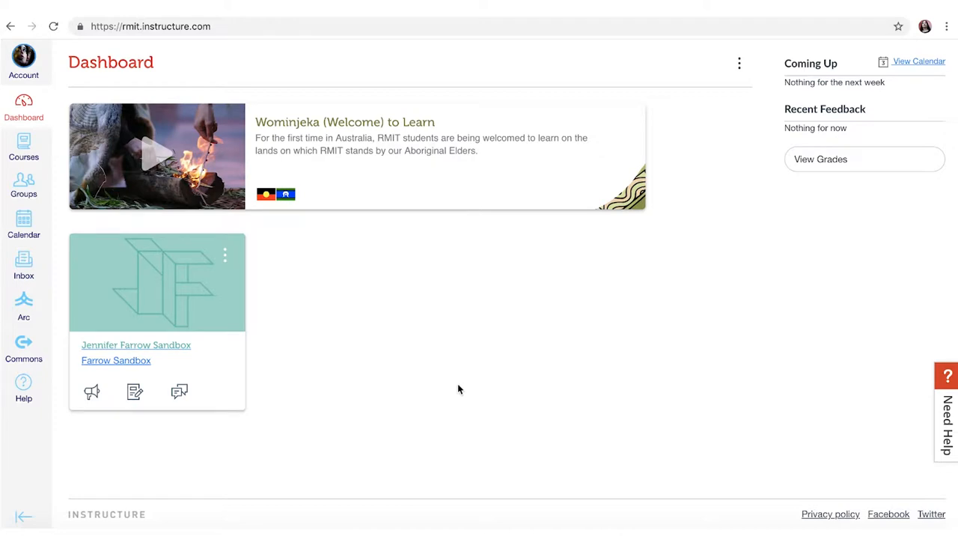
pyautogui.moveTo(23, 307)
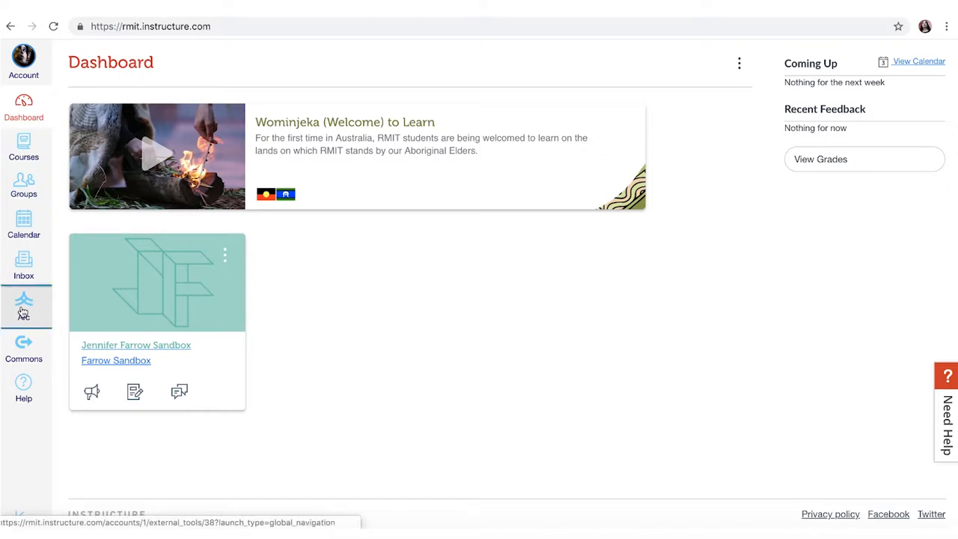
# - Open the Arc library and reveal the Screen capture / Webcam capture recording options
pyautogui.click(23, 304)
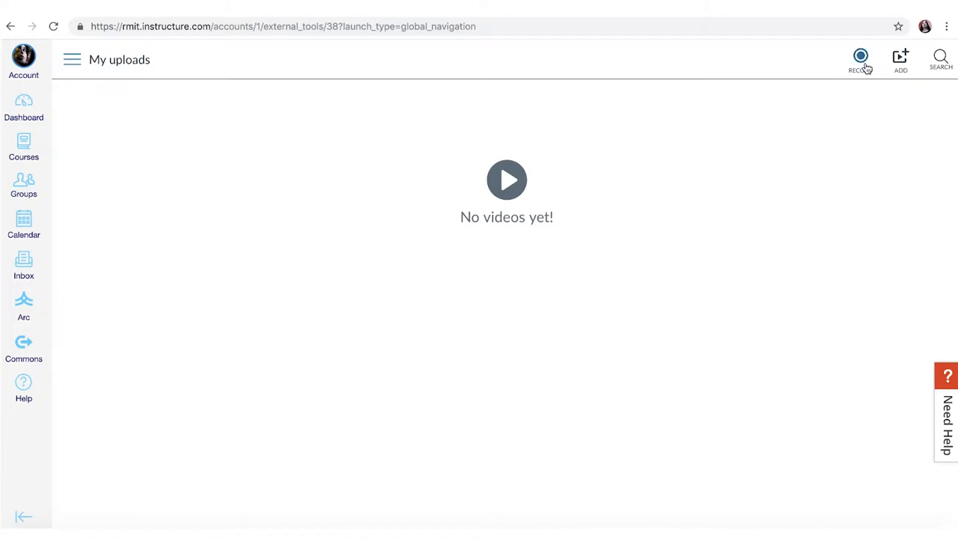
pyautogui.click(860, 58)
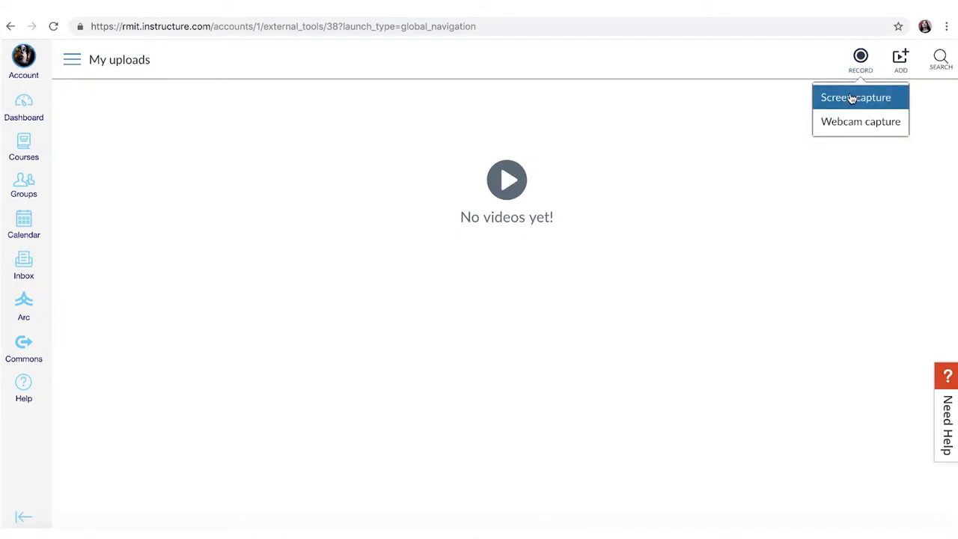
pyautogui.moveTo(861, 121)
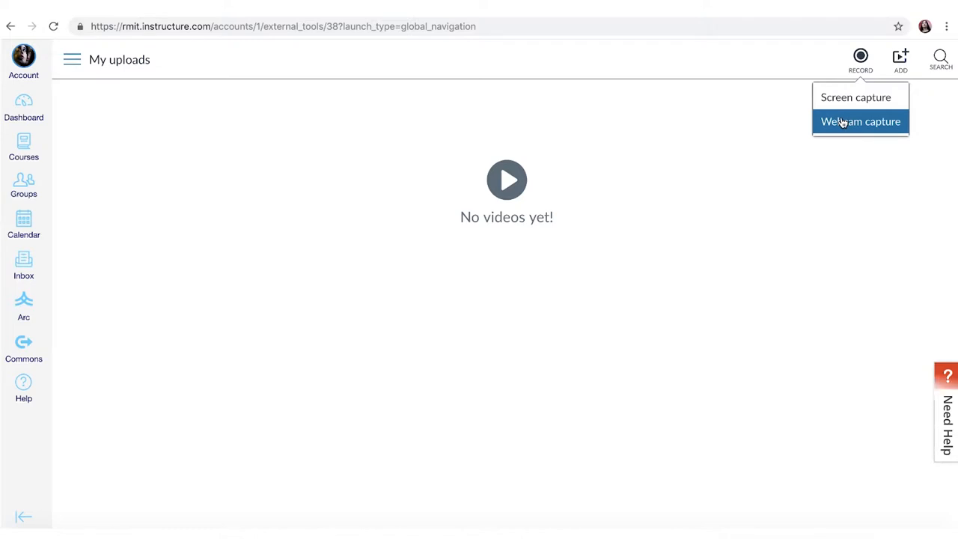
# - Record a six-second webcam clip, save it as 'Recording' in My uploads, and return to Dashboard
pyautogui.click(860, 121)
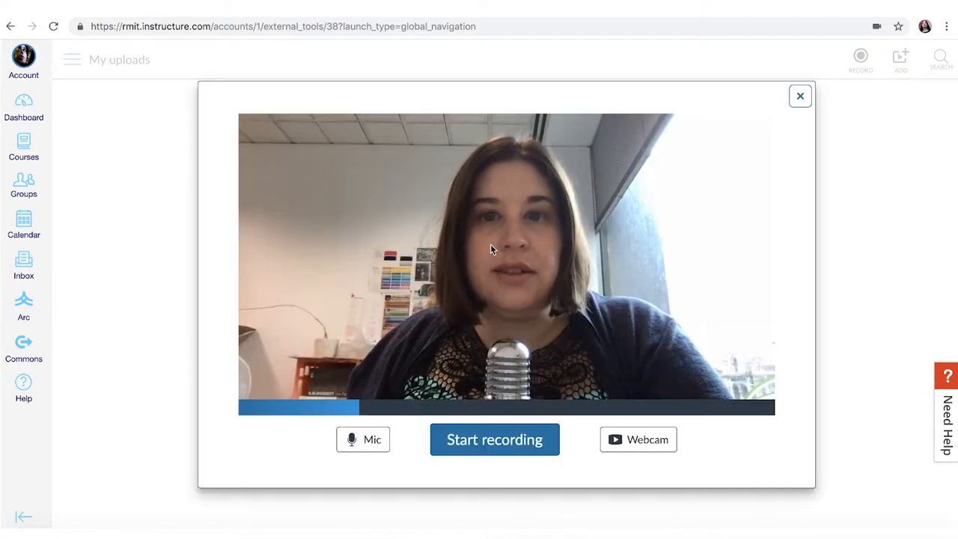
pyautogui.moveTo(761, 202)
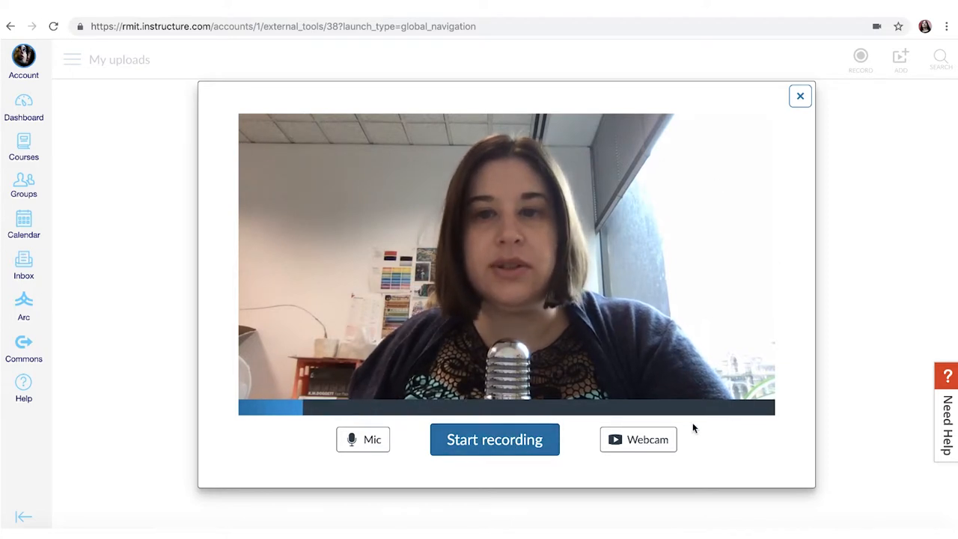
pyautogui.moveTo(590, 442)
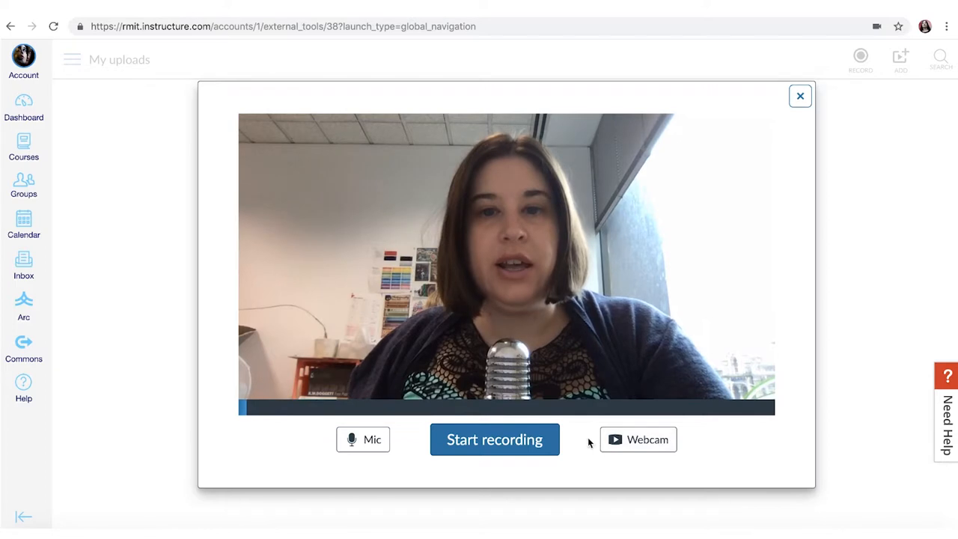
pyautogui.click(495, 439)
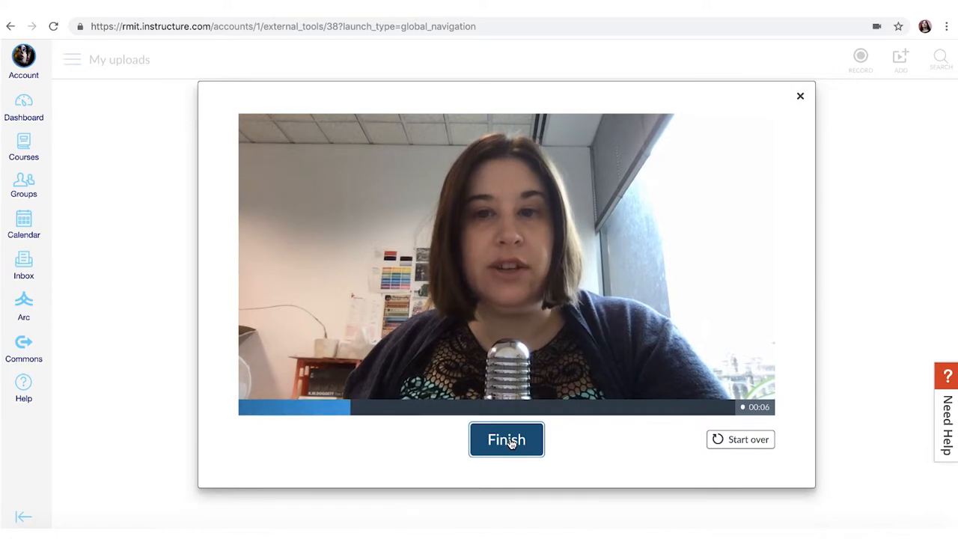
pyautogui.click(506, 440)
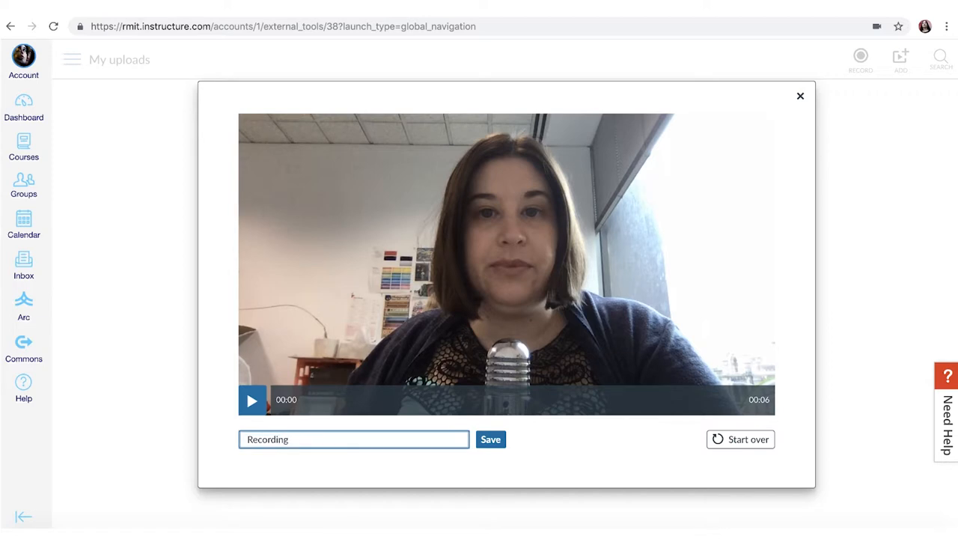
pyautogui.click(490, 439)
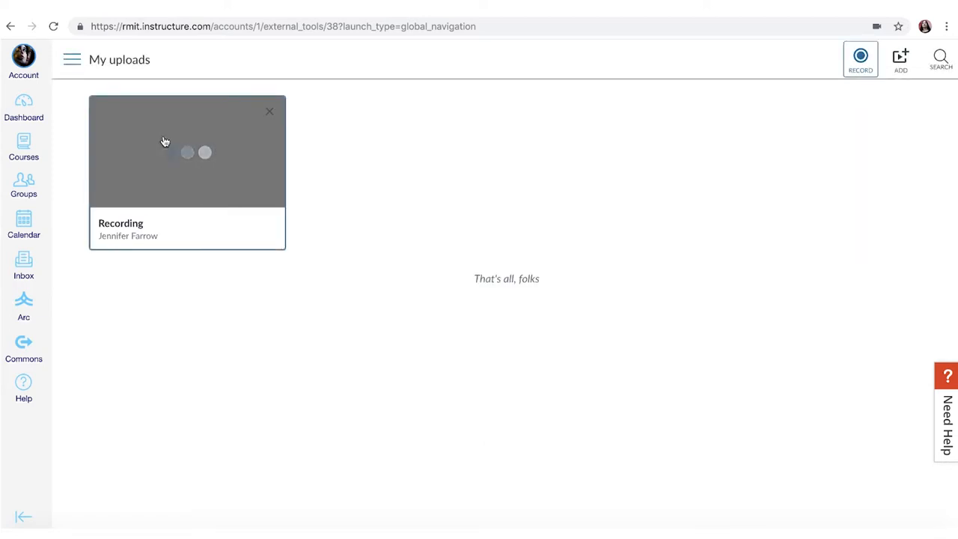
pyautogui.click(23, 107)
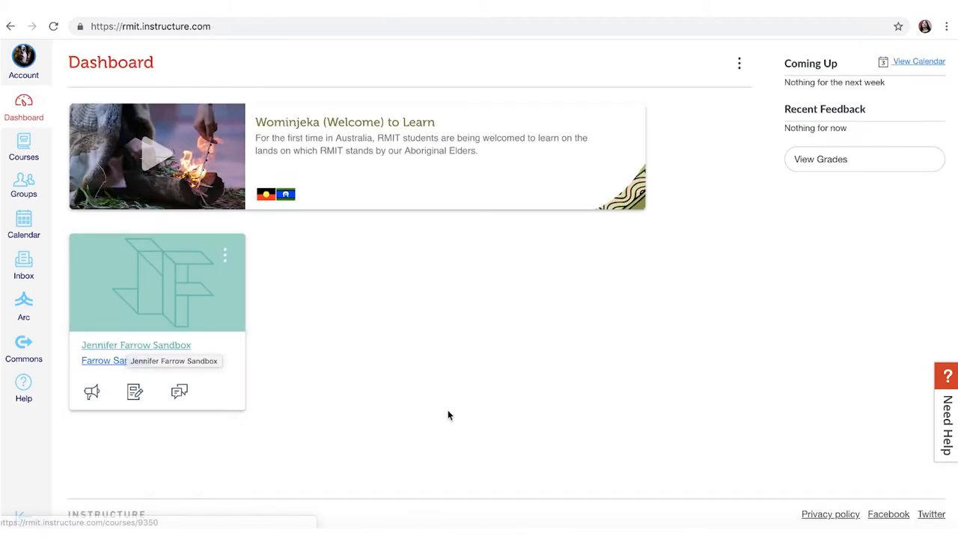
# - Create a new page in Farrow Sandbox's Pages titled 'How to record'
pyautogui.click(116, 360)
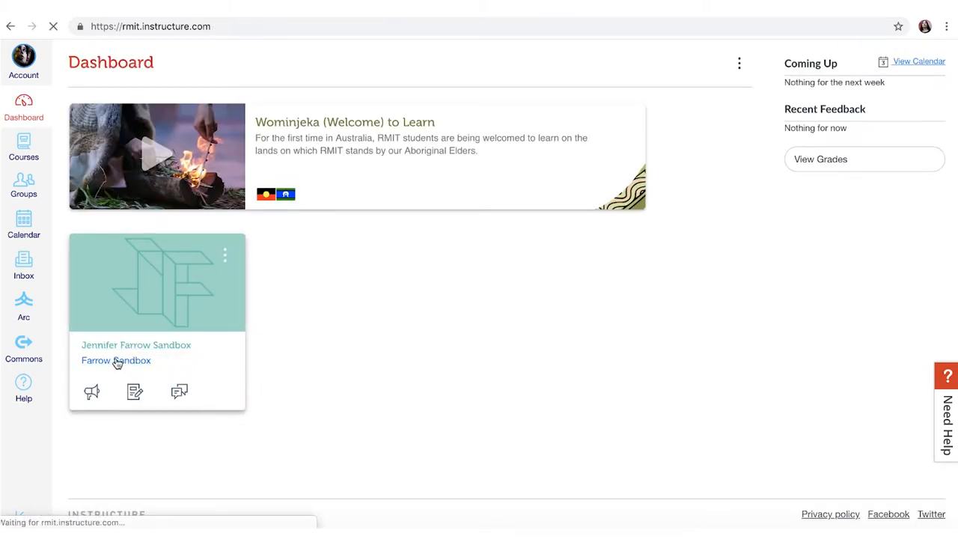
pyautogui.click(116, 360)
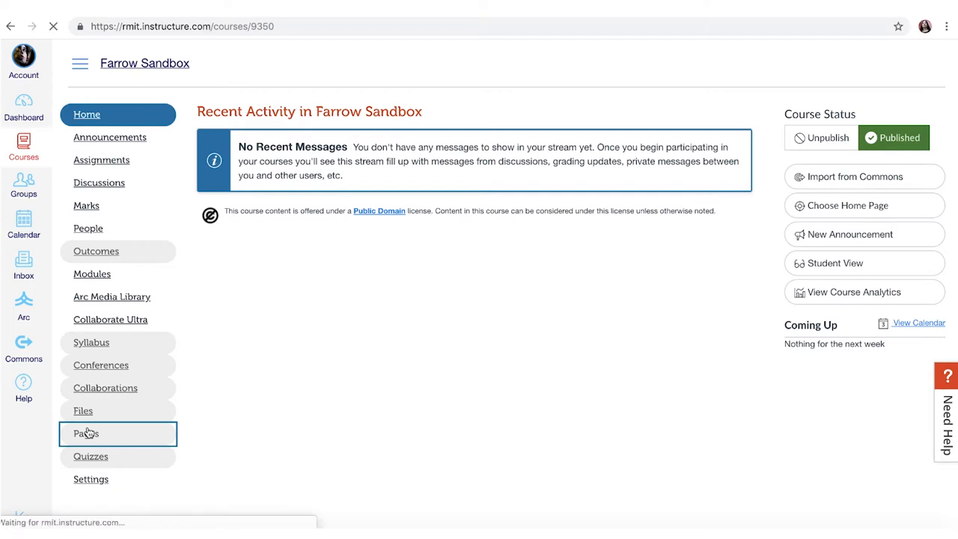
pyautogui.click(86, 433)
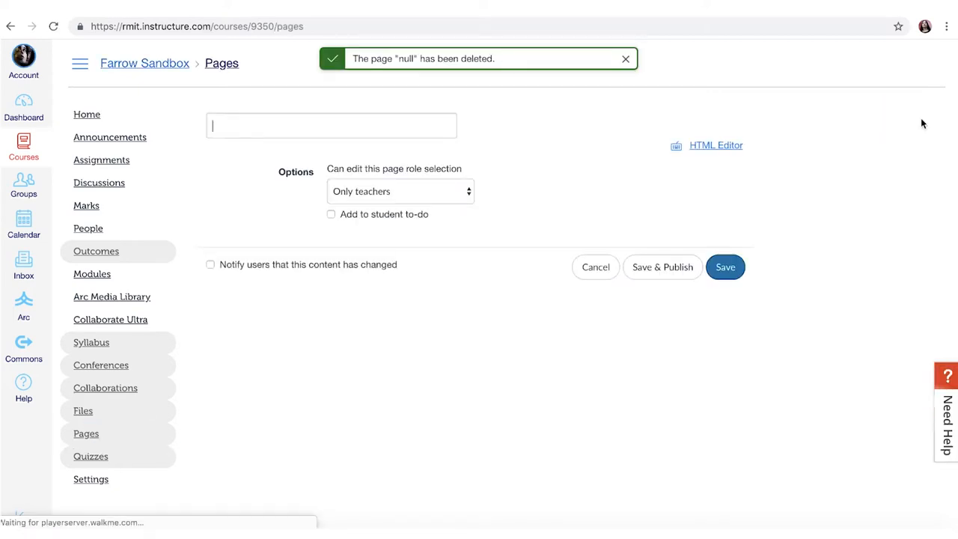
pyautogui.write('How to')
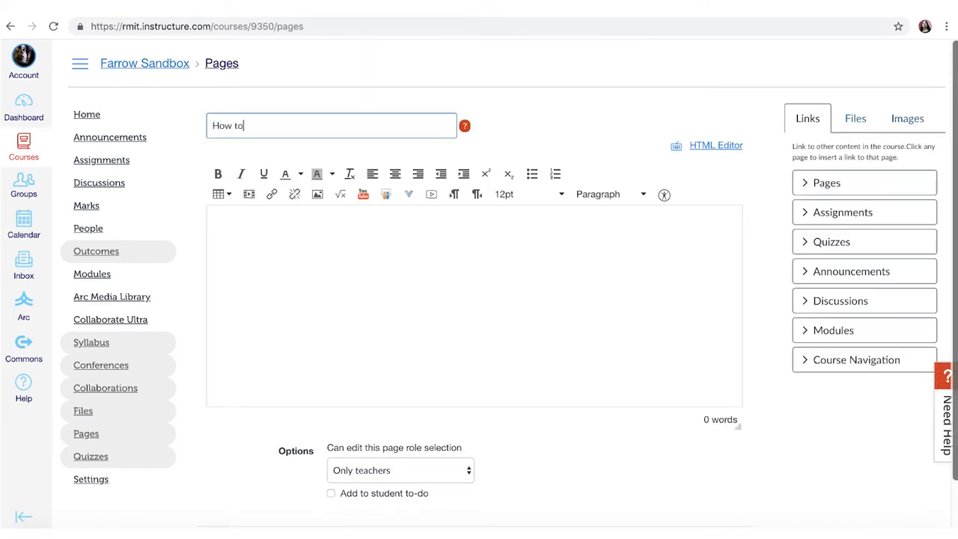
pyautogui.write('record')
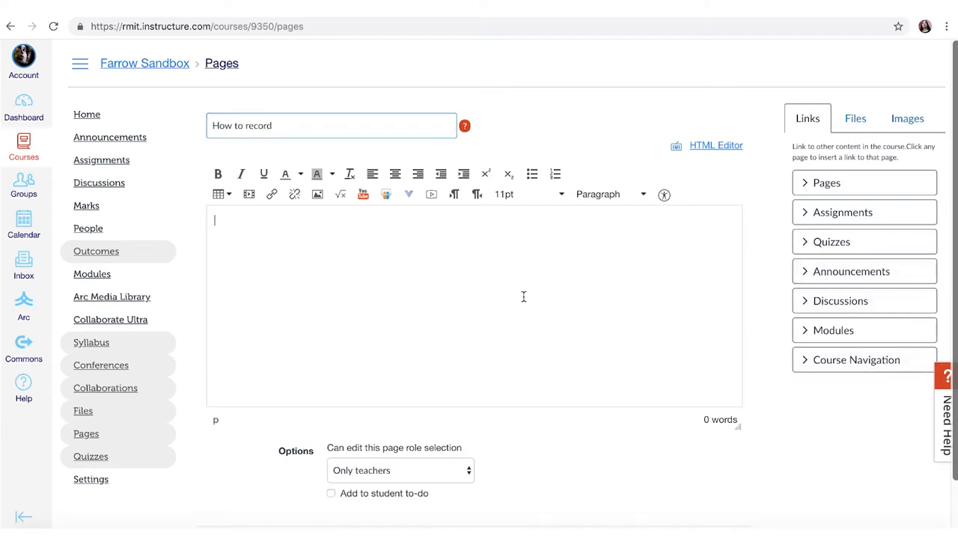
pyautogui.moveTo(408, 195)
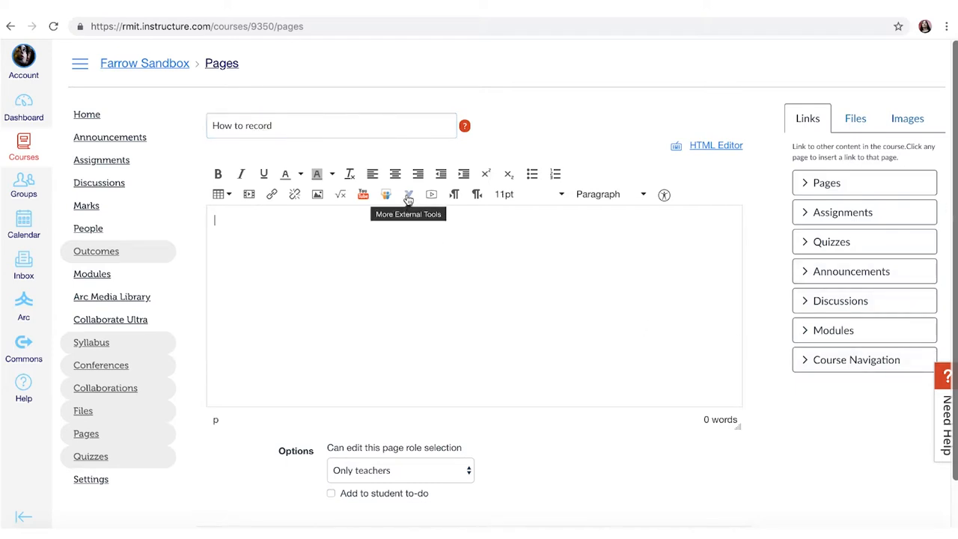
# - Launch Arc from the page editor's More External Tools and reveal the recording options
pyautogui.click(409, 195)
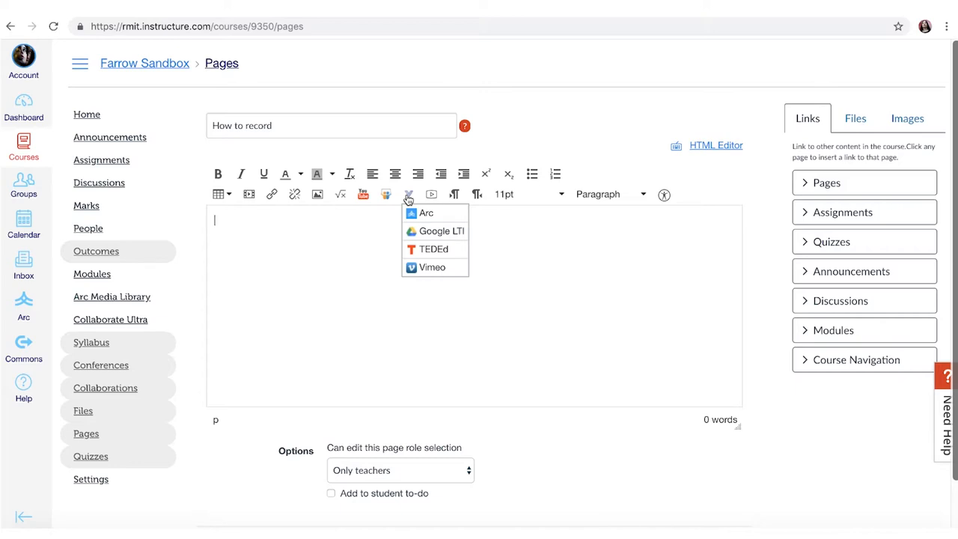
pyautogui.moveTo(427, 214)
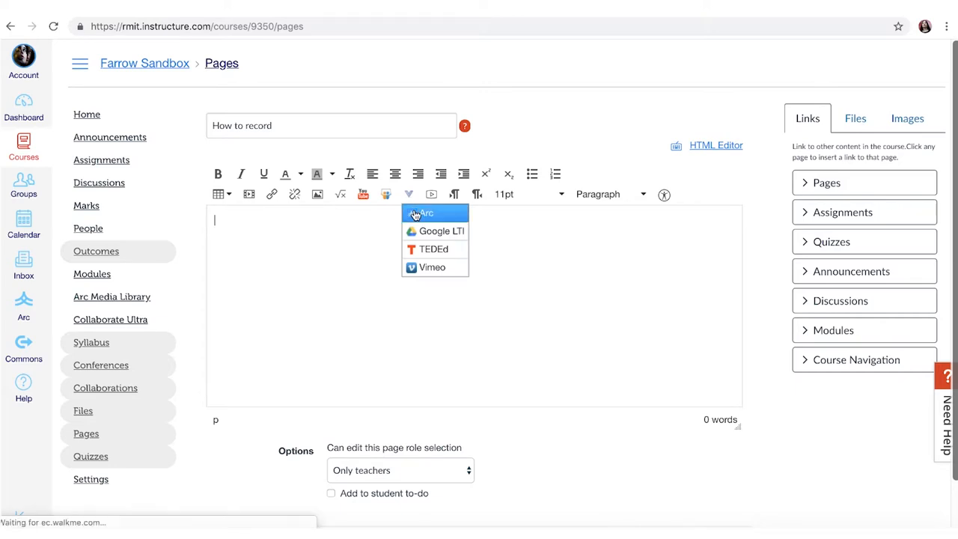
pyautogui.click(428, 213)
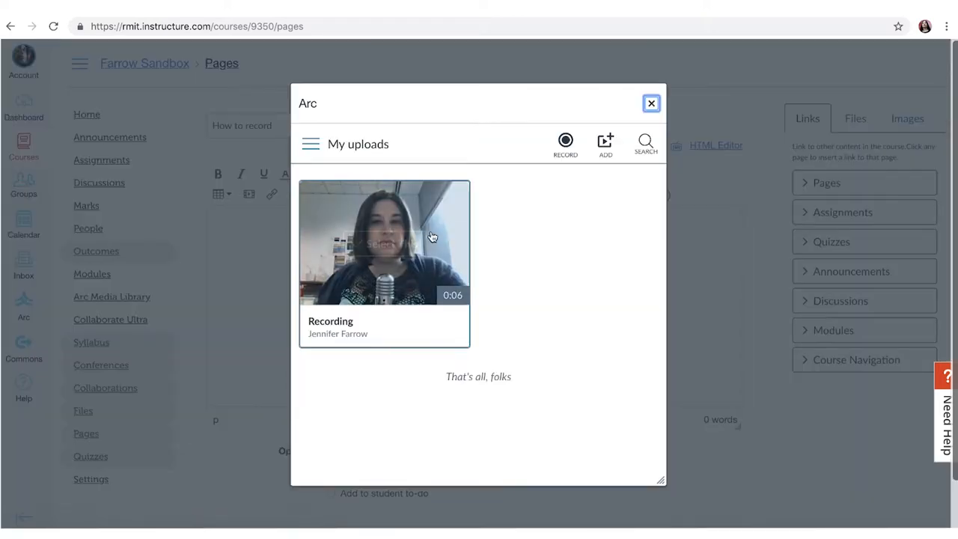
pyautogui.moveTo(578, 316)
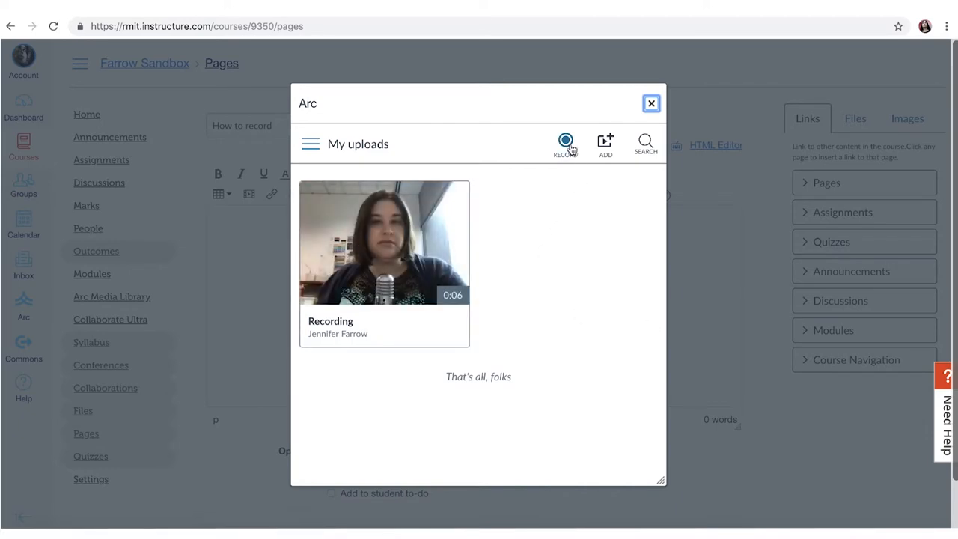
pyautogui.click(566, 144)
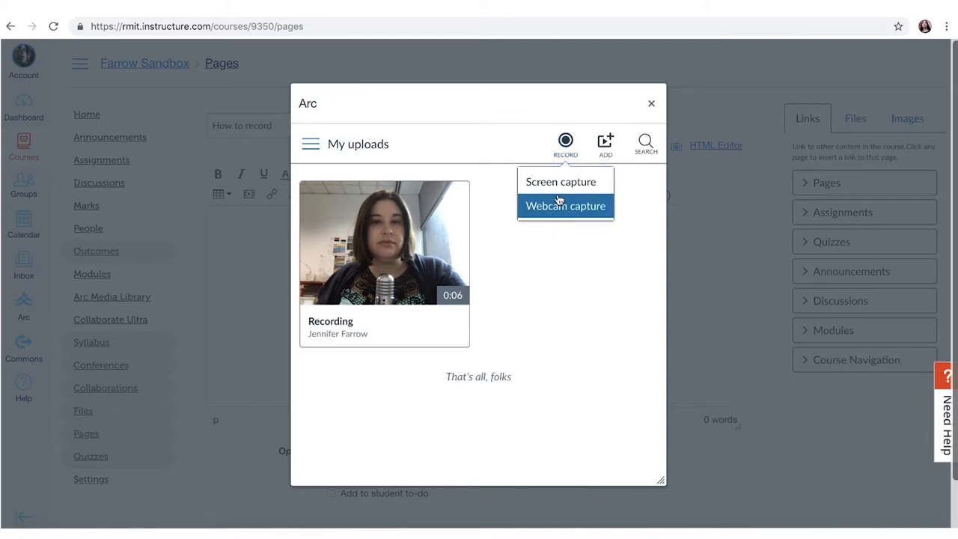
# - Capture a webcam clip, title it 'Record', and save it to My uploads
pyautogui.click(565, 206)
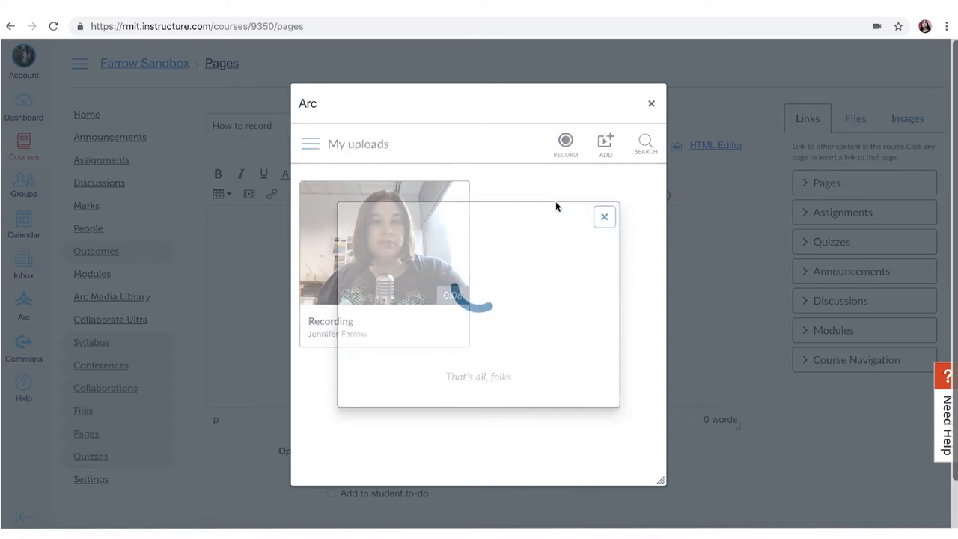
pyautogui.click(566, 143)
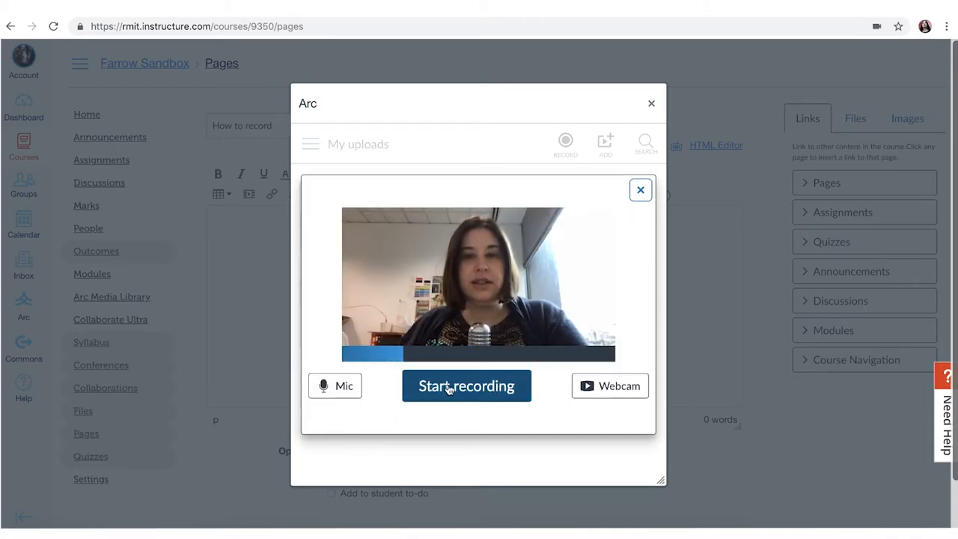
pyautogui.click(466, 386)
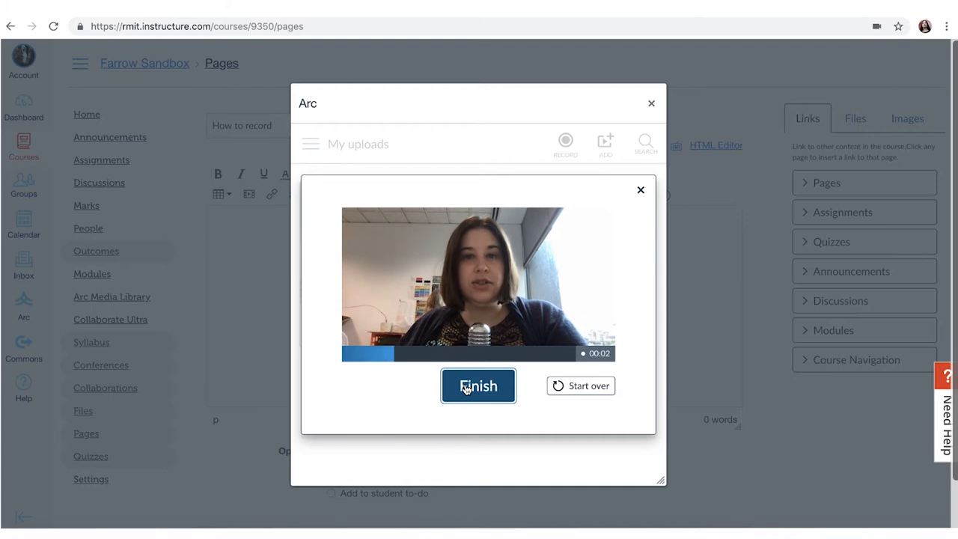
pyautogui.click(478, 385)
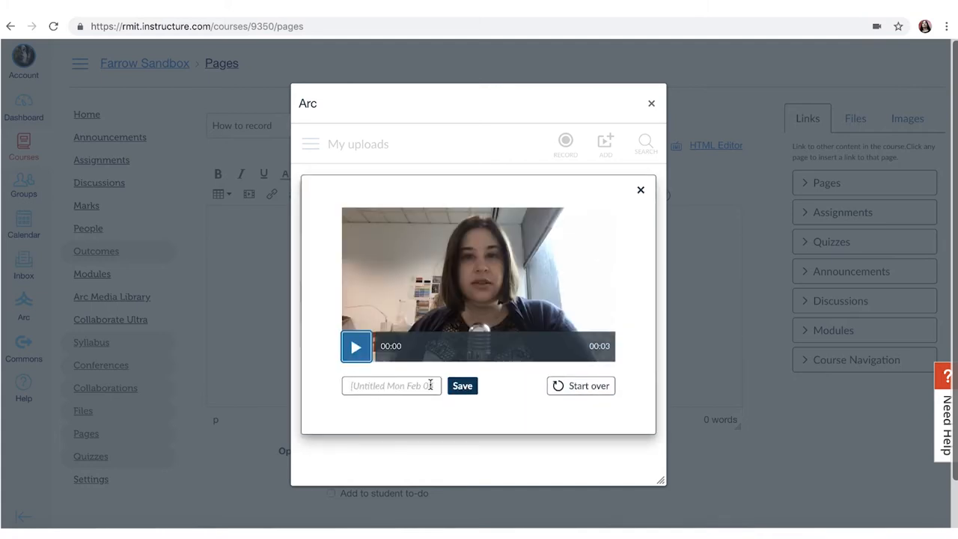
pyautogui.write('Record')
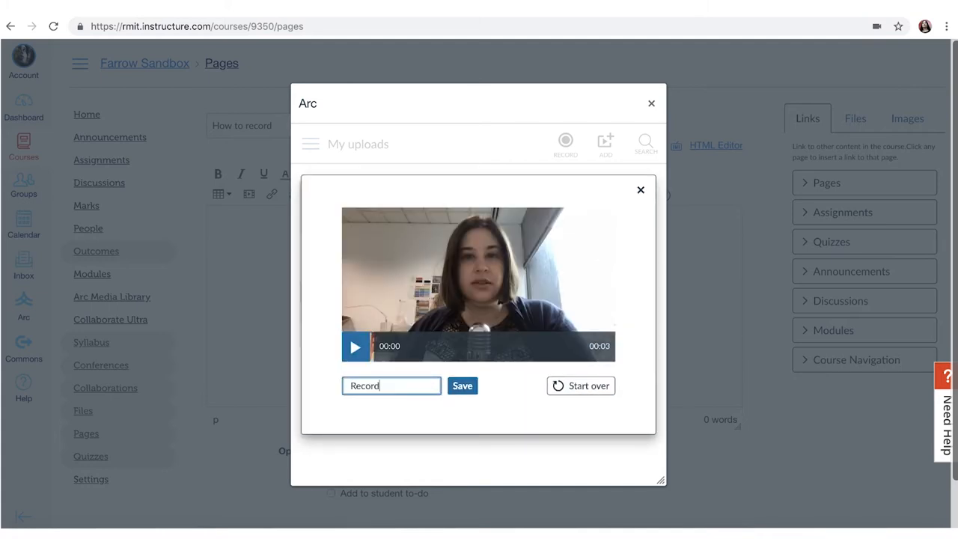
pyautogui.click(462, 386)
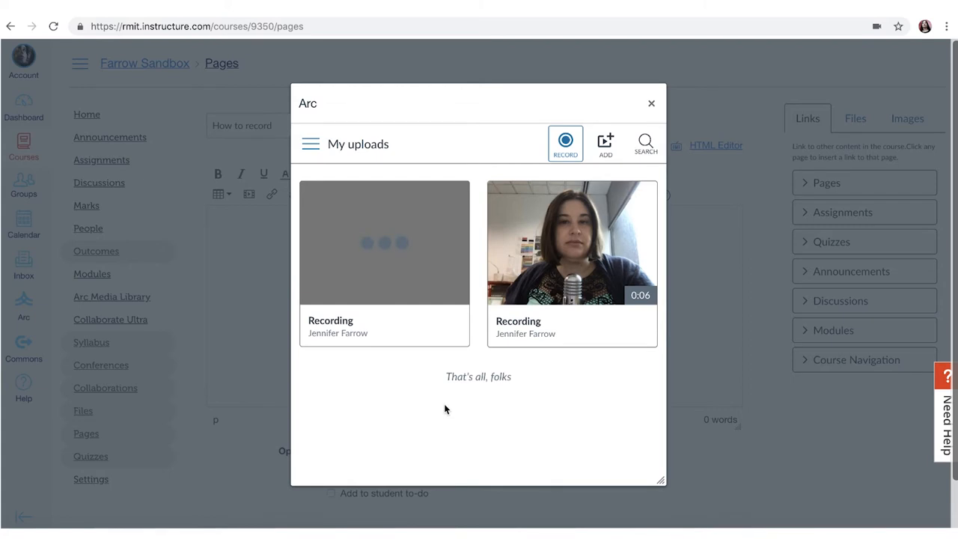
pyautogui.moveTo(418, 294)
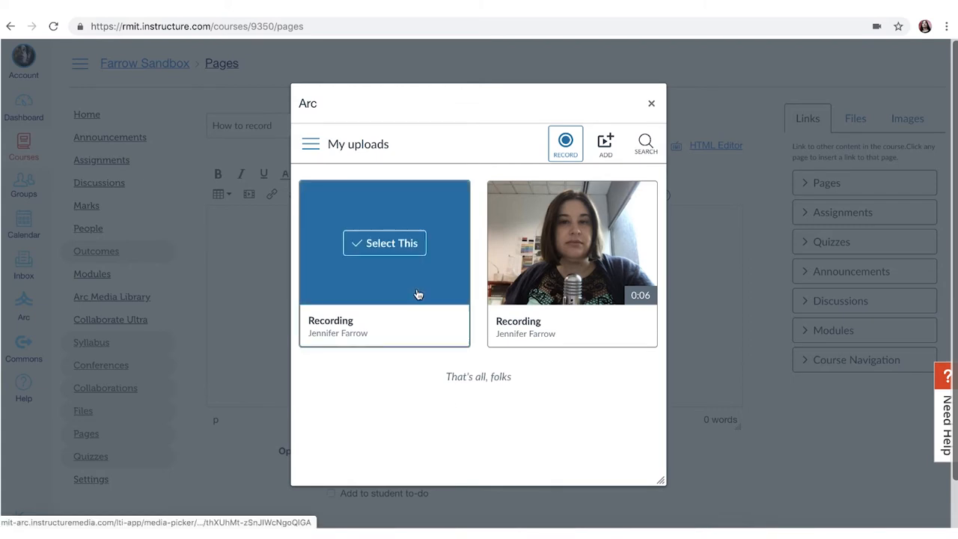
# - Embed the new recording with comments disallowed and save the 'How to record' page
pyautogui.click(384, 242)
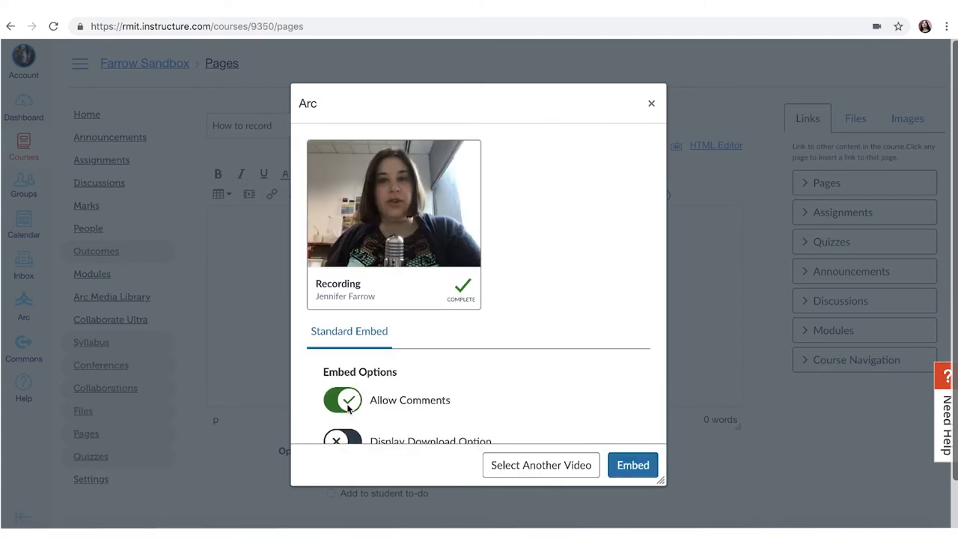
pyautogui.click(342, 400)
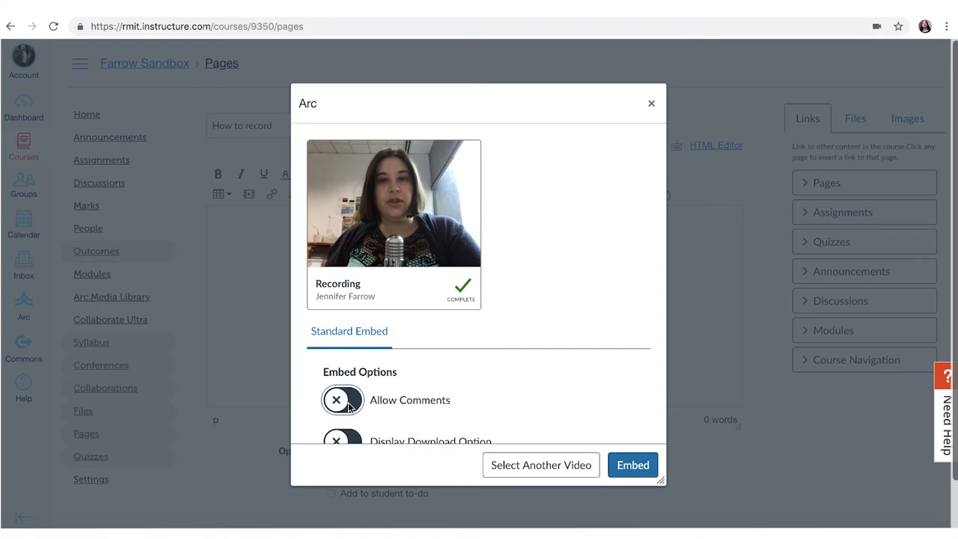
pyautogui.click(632, 464)
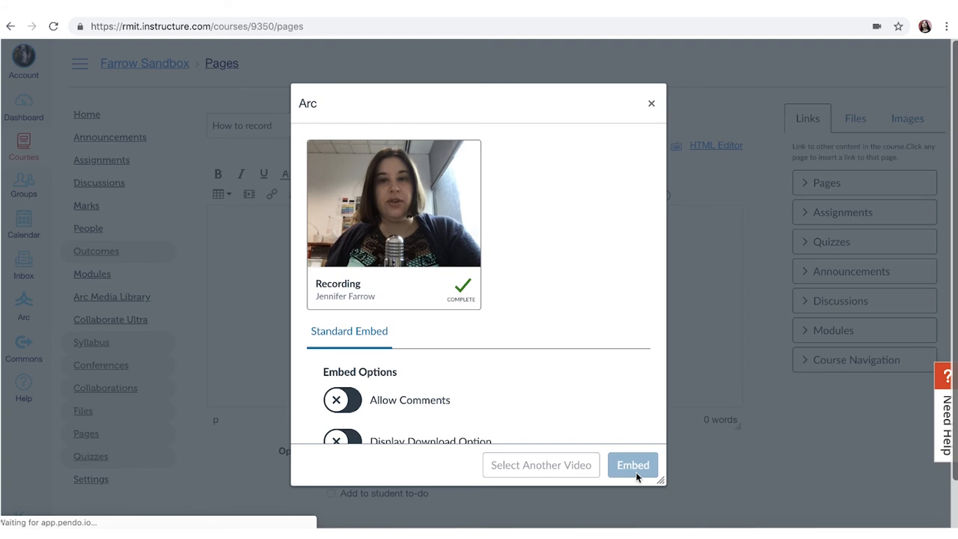
pyautogui.click(633, 465)
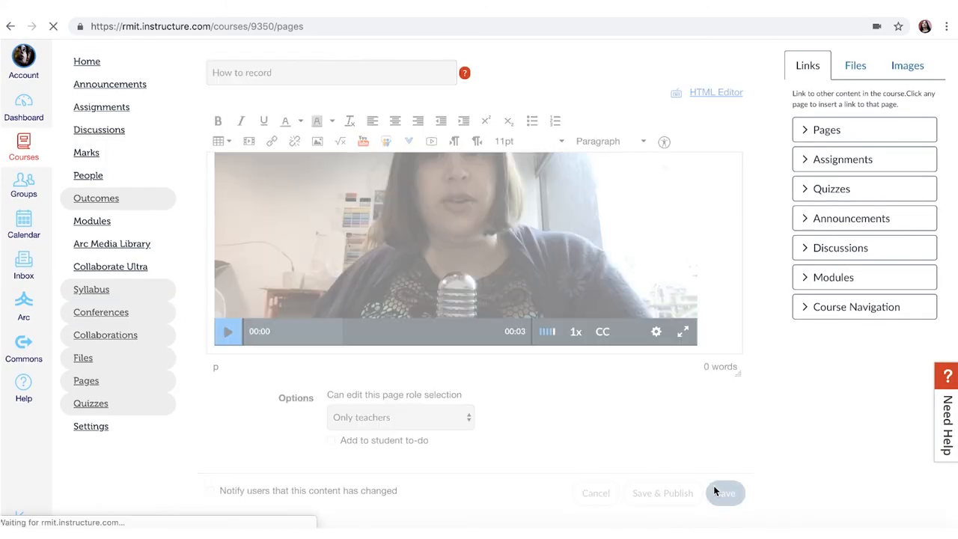
pyautogui.click(724, 492)
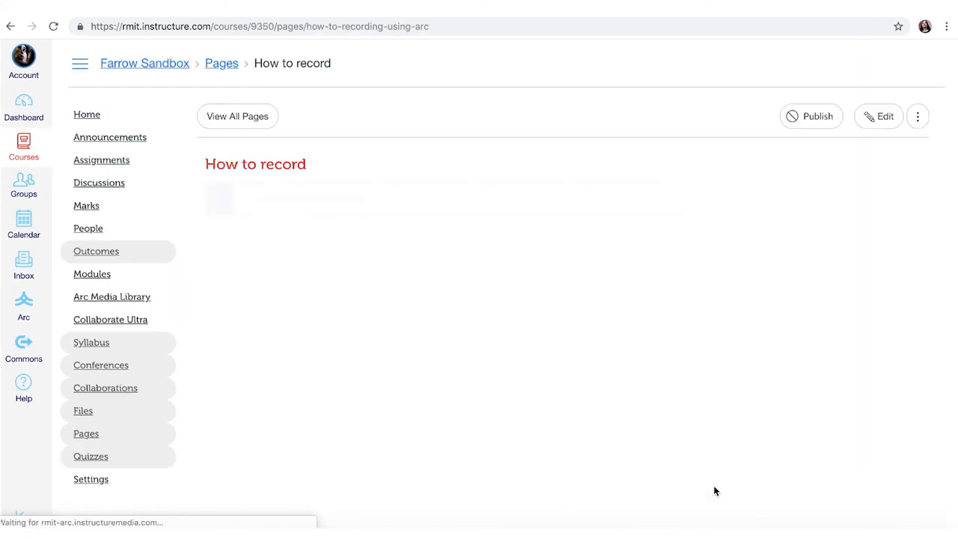